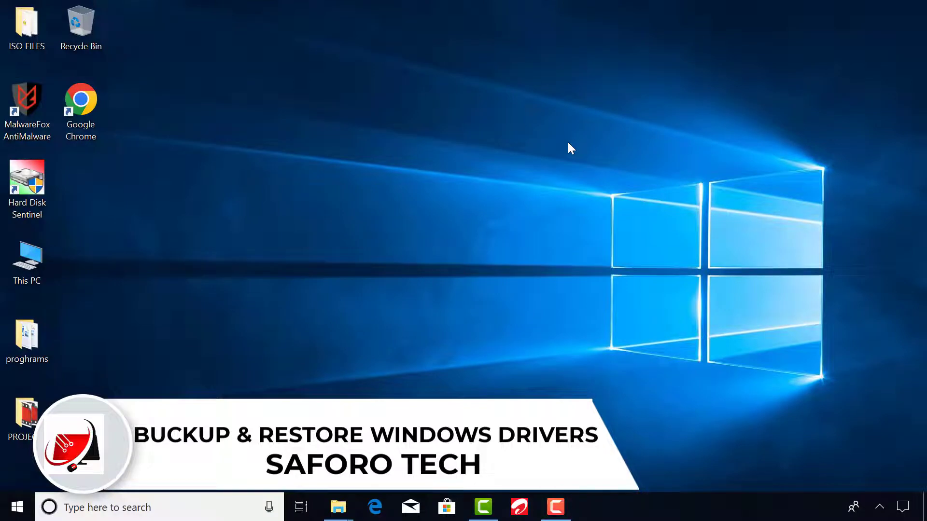
mouse_move(453, 256)
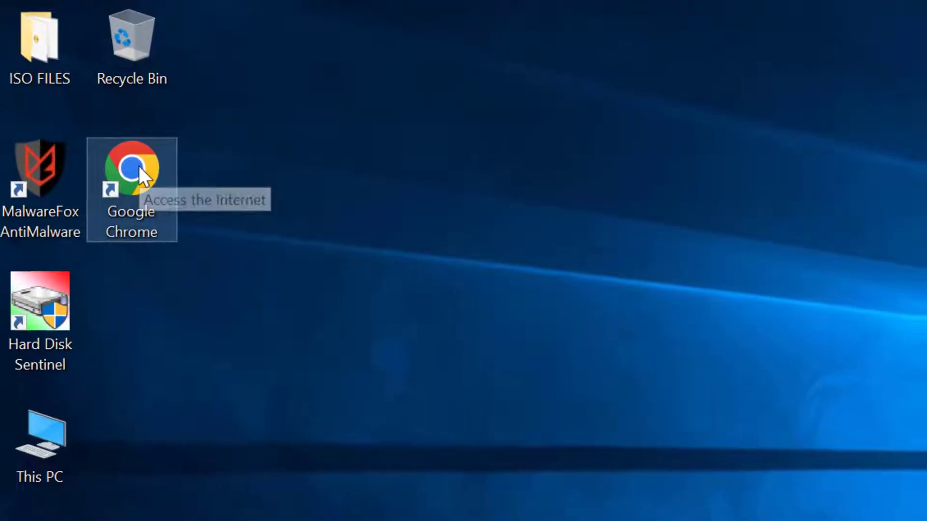
- Launch Chrome and search Google for 'double driver 4.1 download'
double_click(131, 165)
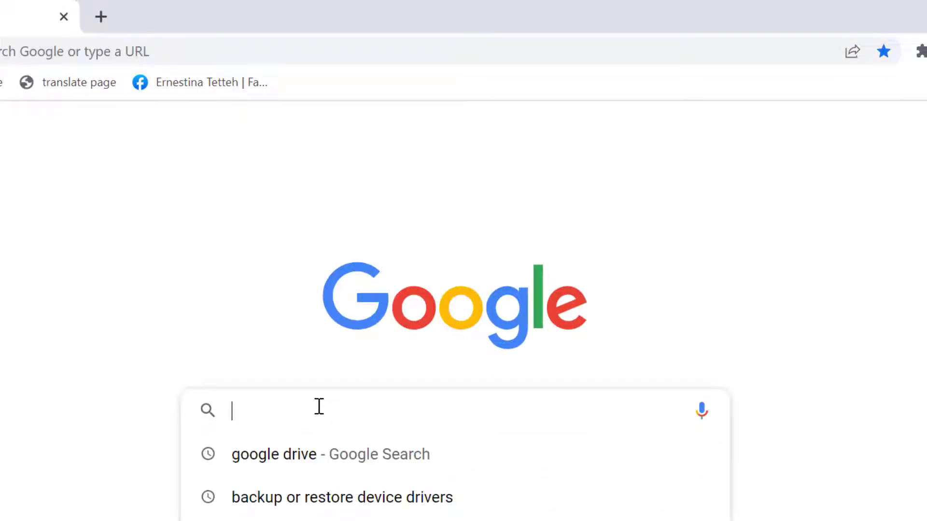
type("double driver 4.1 download")
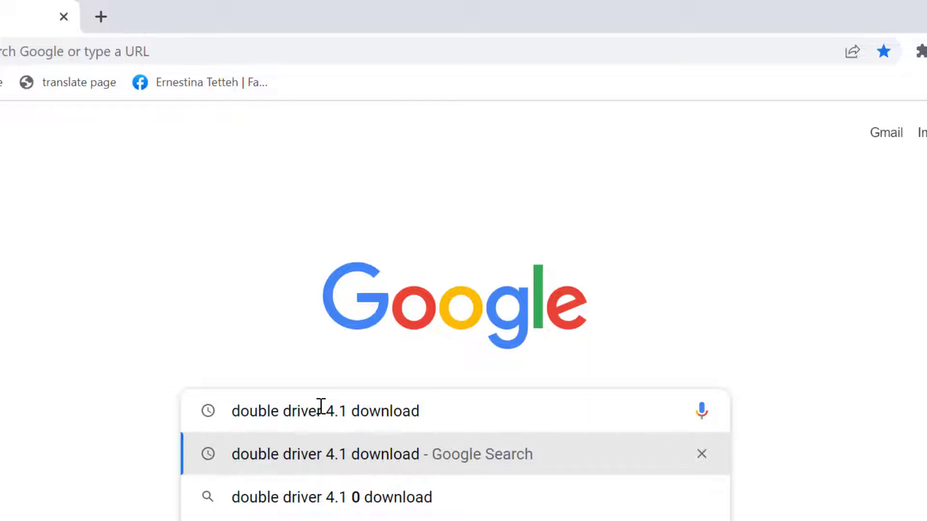
left_click(324, 453)
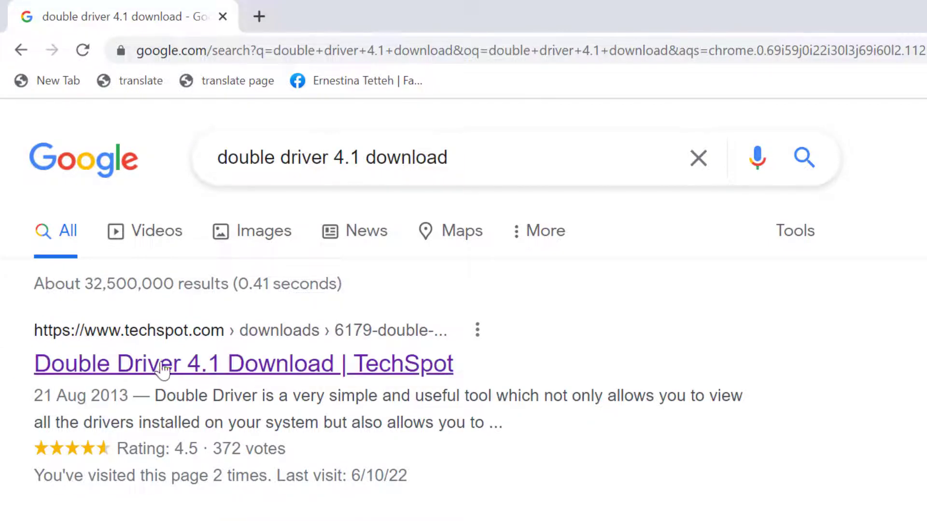
- Start the double_driver_4.1.0 zip download from the TechSpot page, dismissing the ad popup
left_click(243, 363)
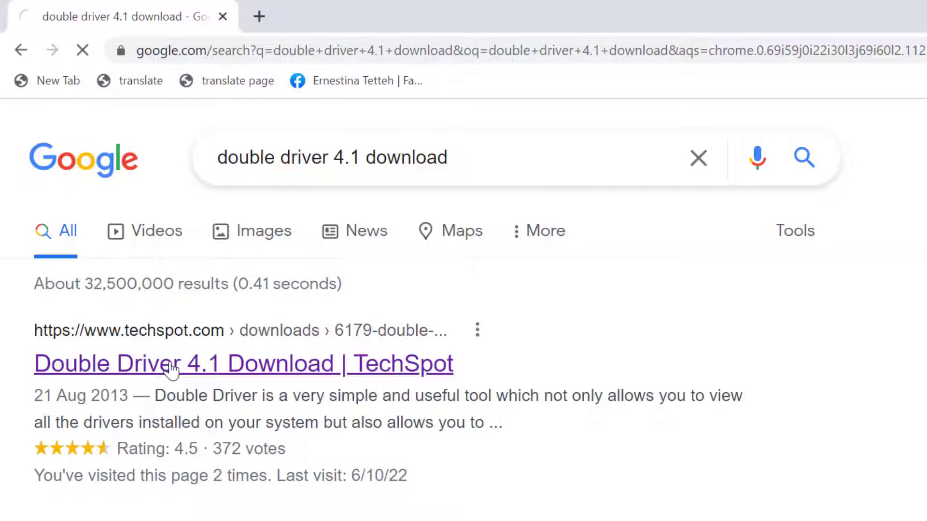
left_click(242, 364)
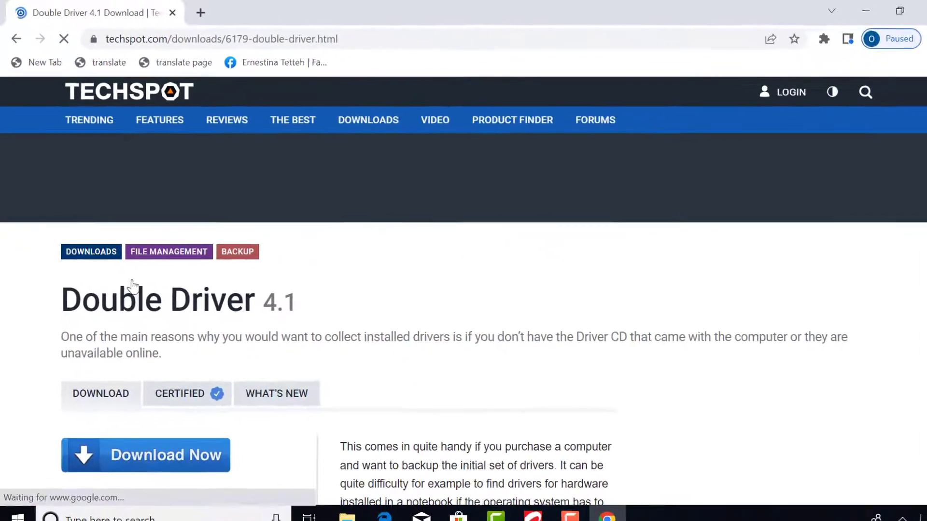
scroll("down", 3)
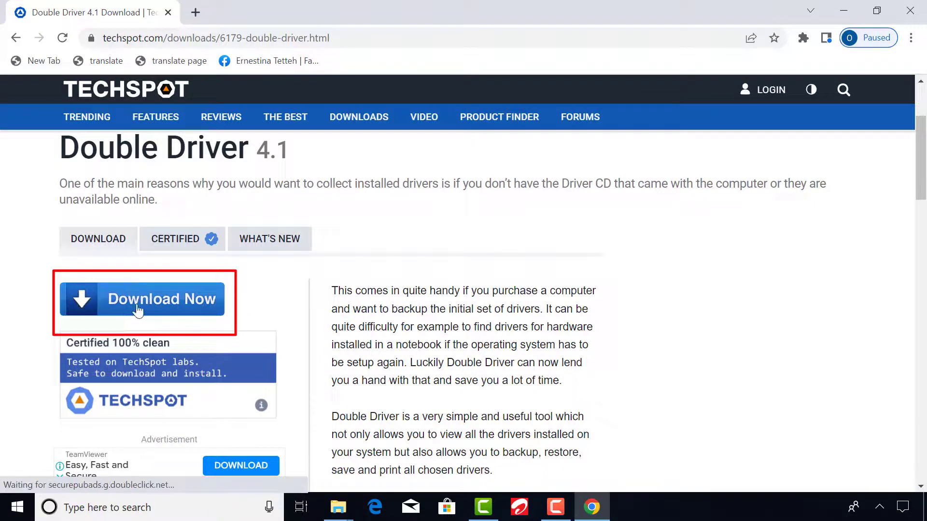
left_click(137, 298)
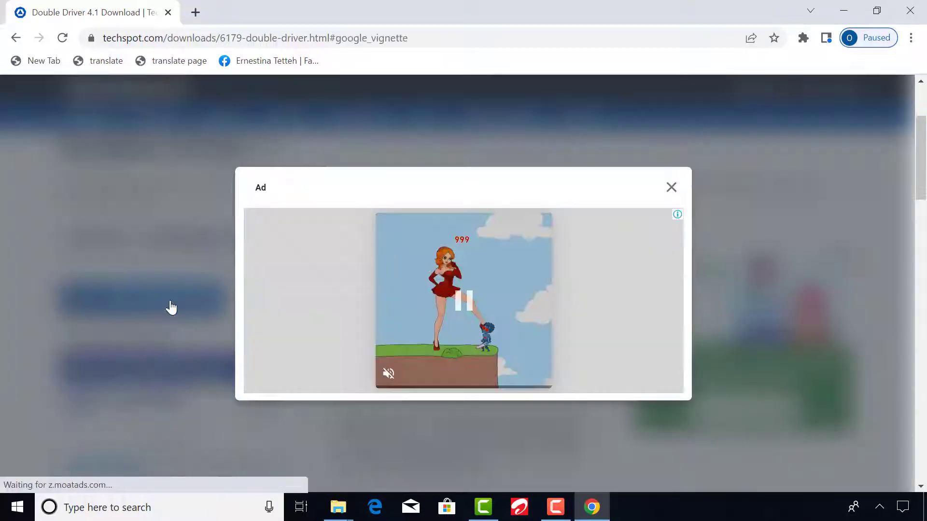
left_click(671, 188)
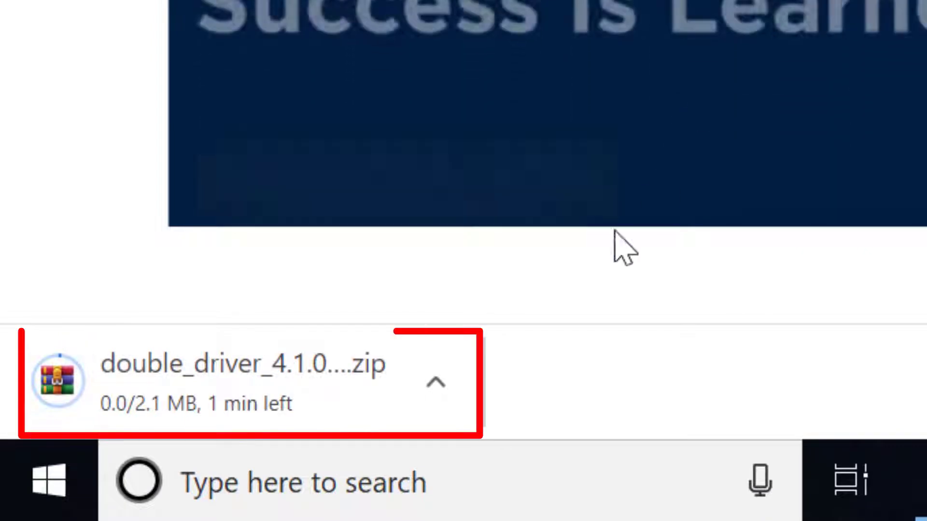
mouse_move(92, 294)
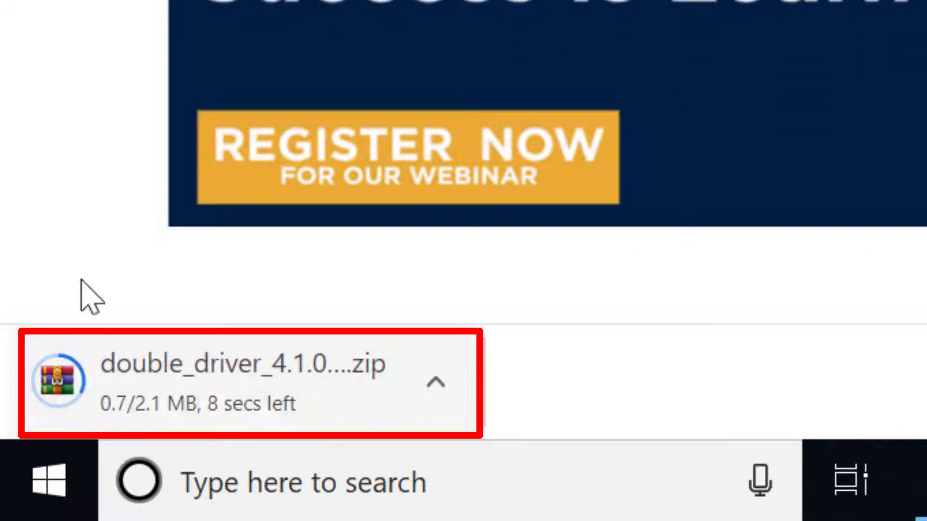
mouse_move(110, 259)
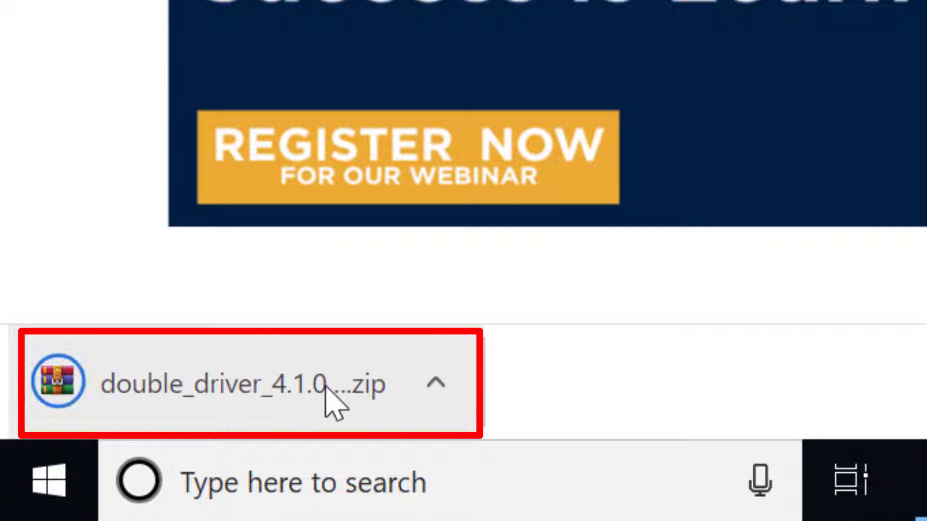
- Locate the downloaded zip, extract the Double Driver folder to the desktop, and close WinRAR and Downloads
left_click(431, 387)
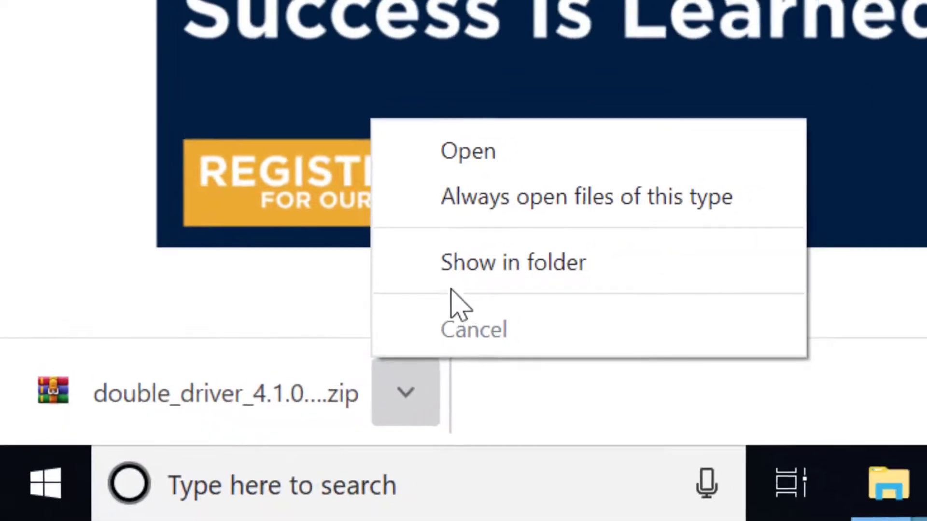
left_click(513, 263)
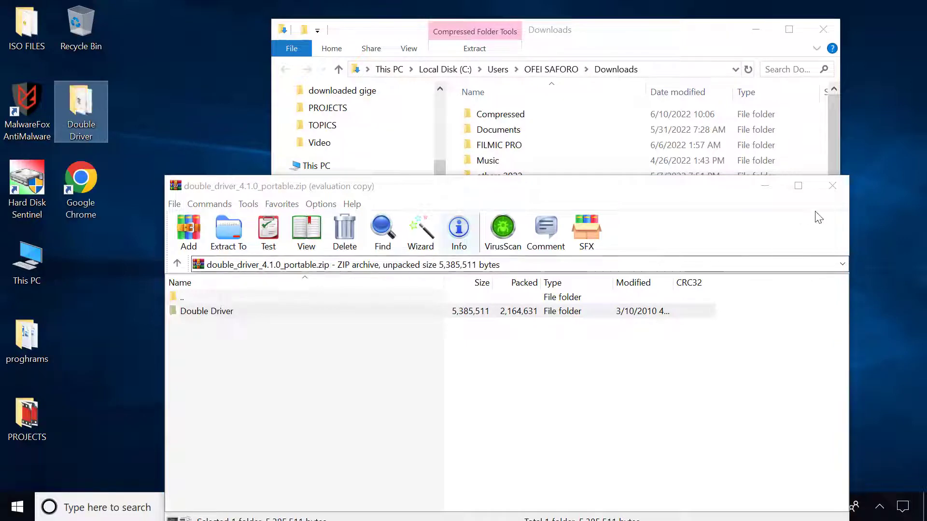
left_click(833, 185)
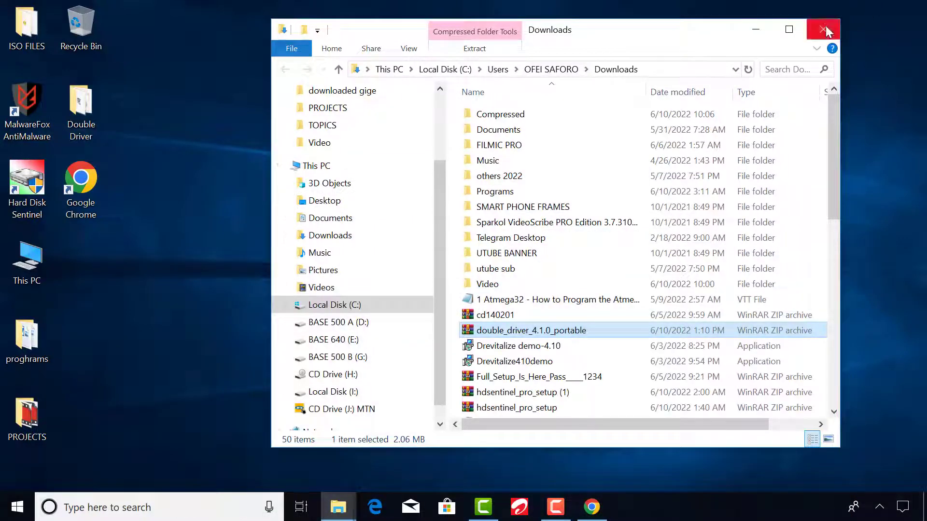
left_click(827, 29)
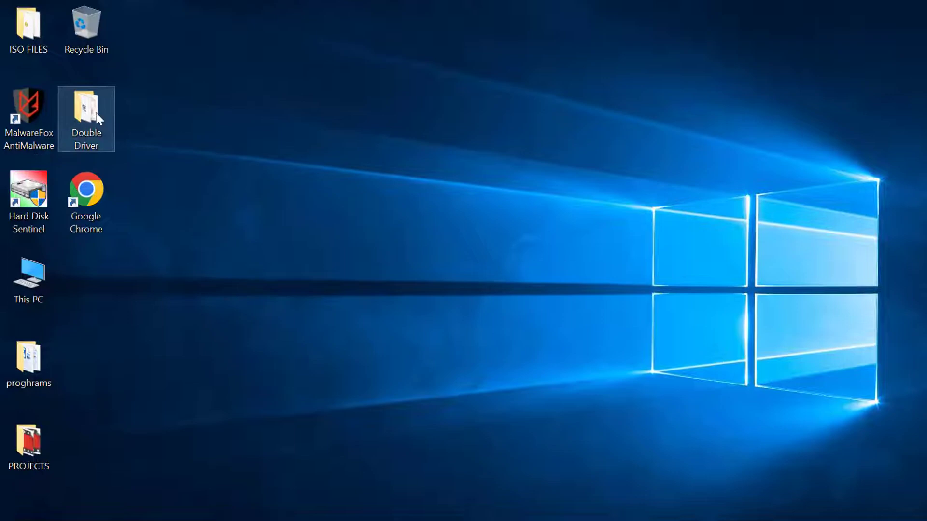
- Run Double Driver 4.1.0 from the desktop folder and show its Backup page
double_click(86, 113)
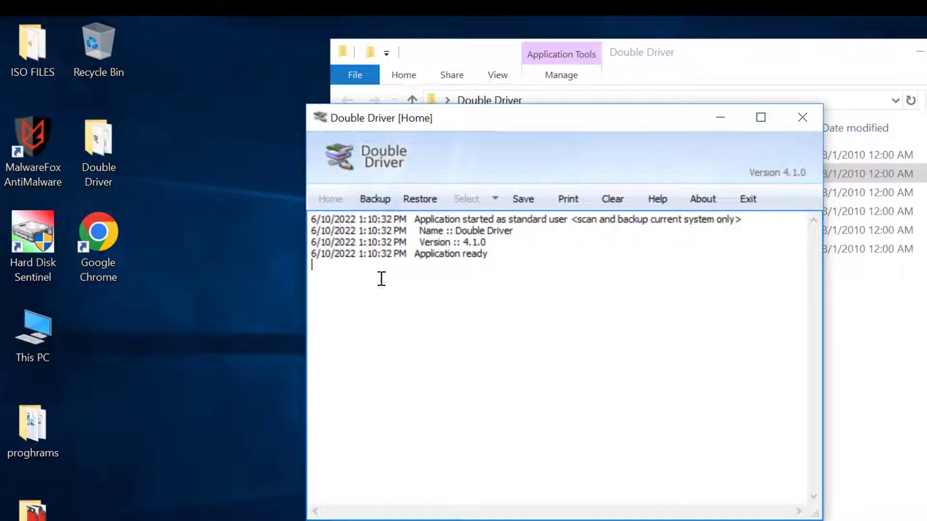
mouse_move(454, 296)
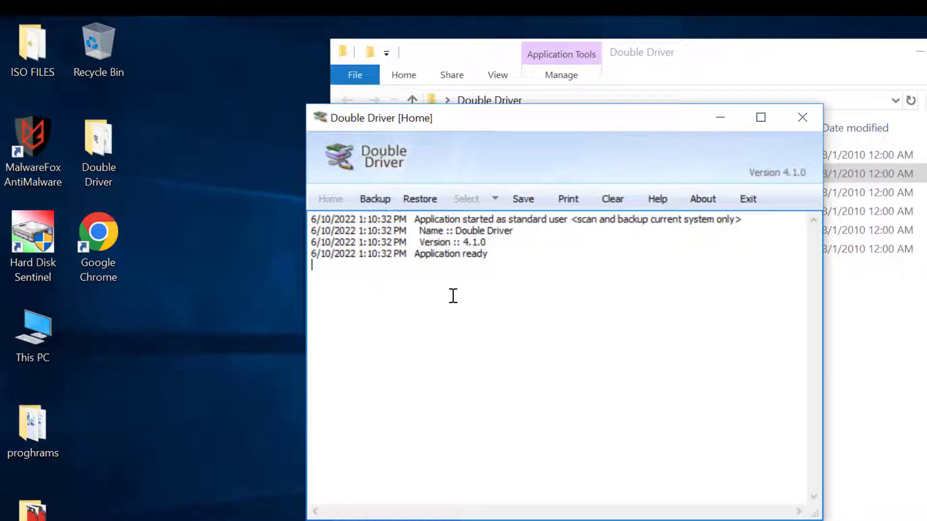
mouse_move(384, 254)
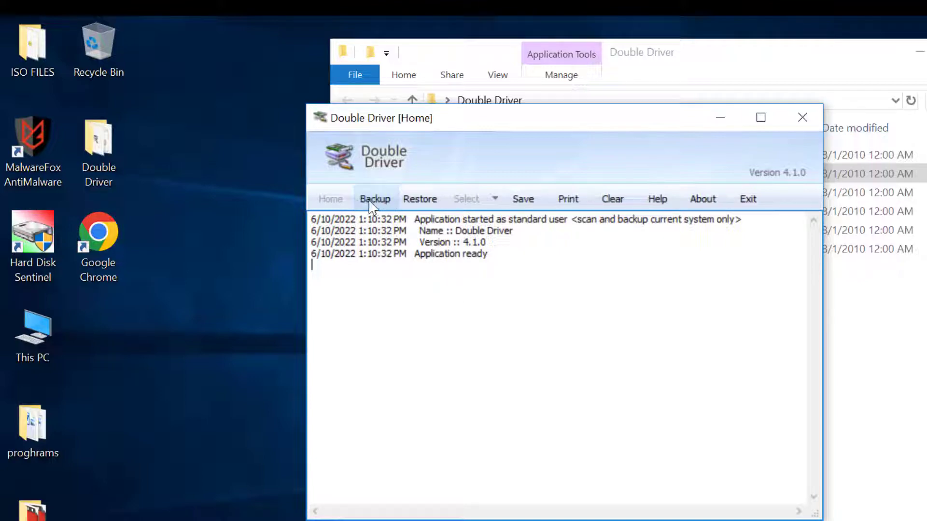
left_click(374, 199)
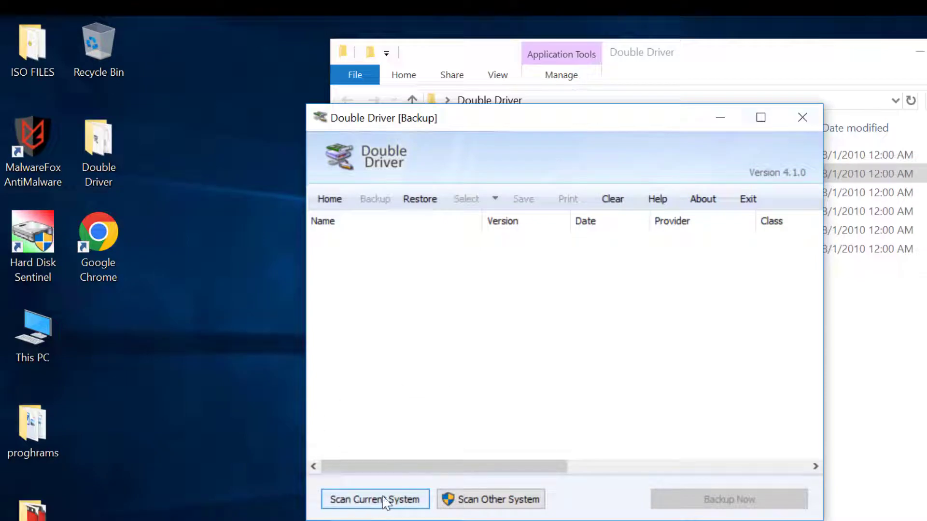
- Scan the current system and review the driver list, with the two display drivers ticked
left_click(374, 499)
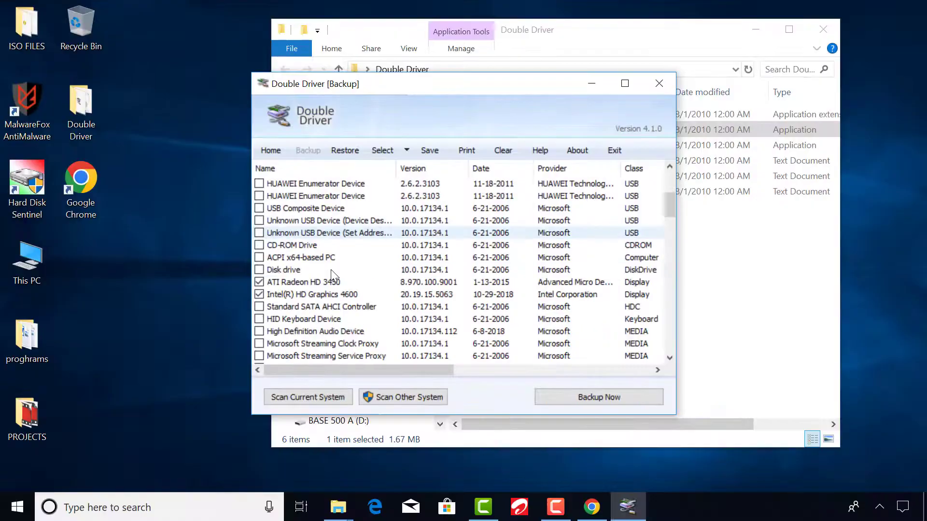
scroll("down", 3)
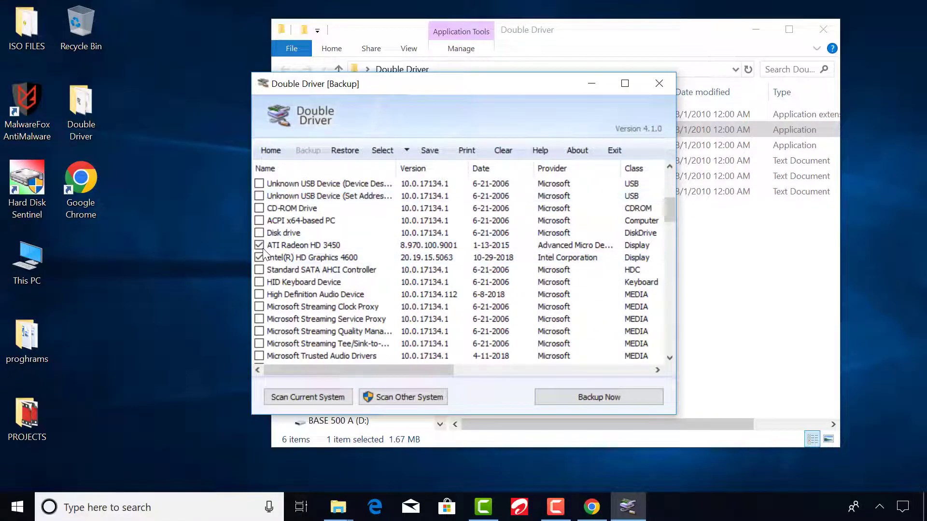
left_click(312, 257)
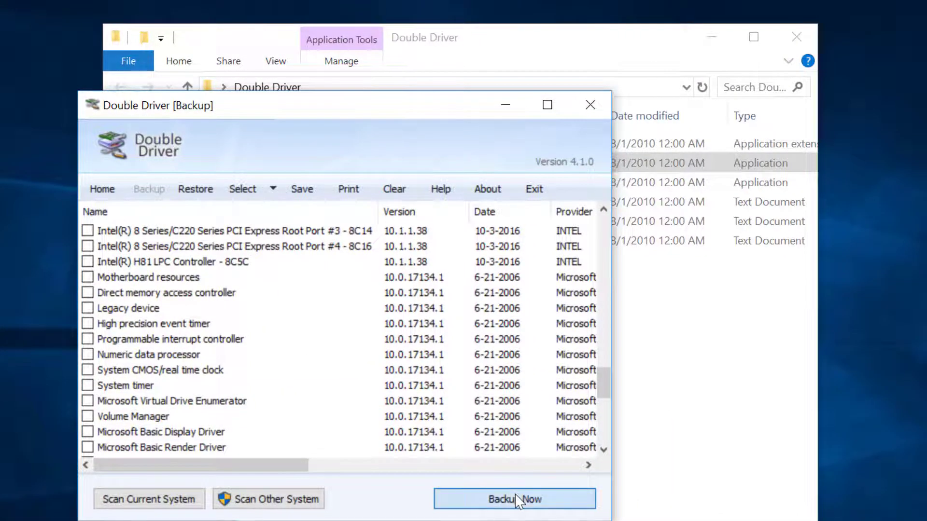
- Back up the selected drivers to the Desktop as a structured folder
left_click(514, 498)
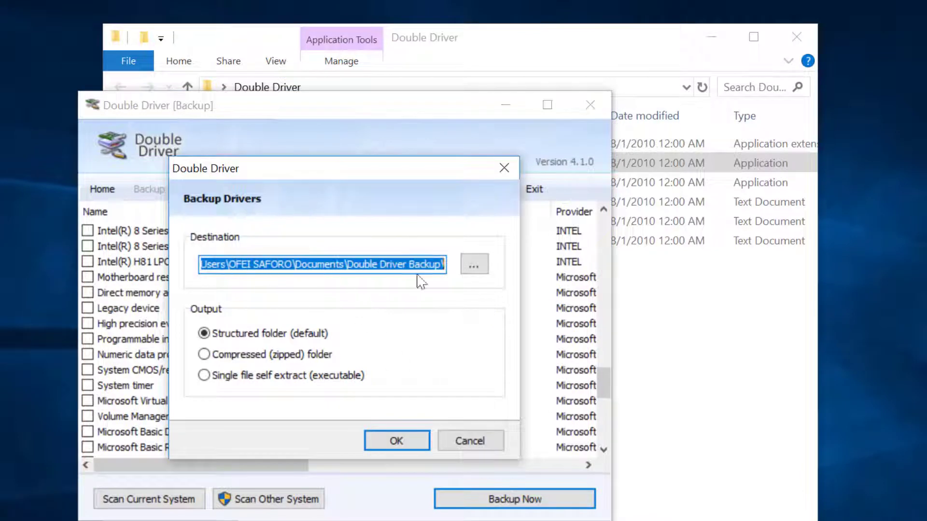
left_click(473, 264)
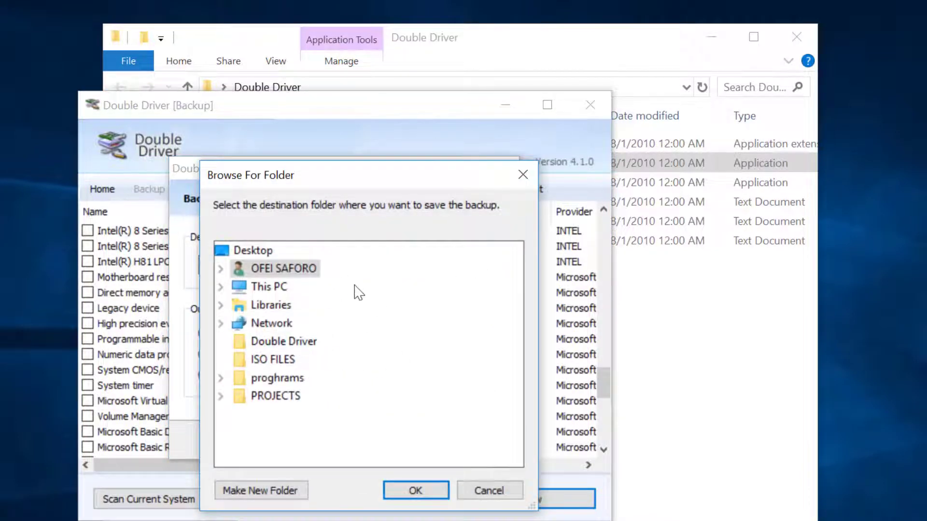
left_click(255, 250)
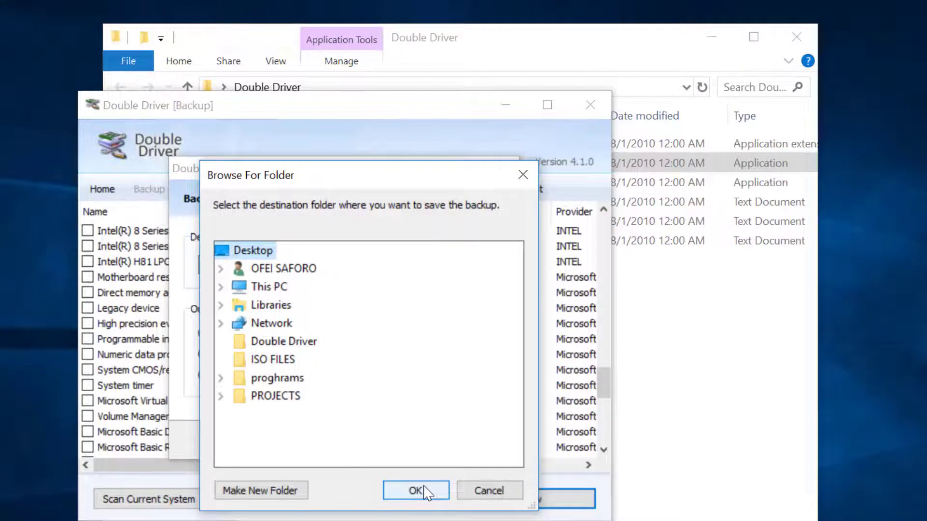
left_click(416, 491)
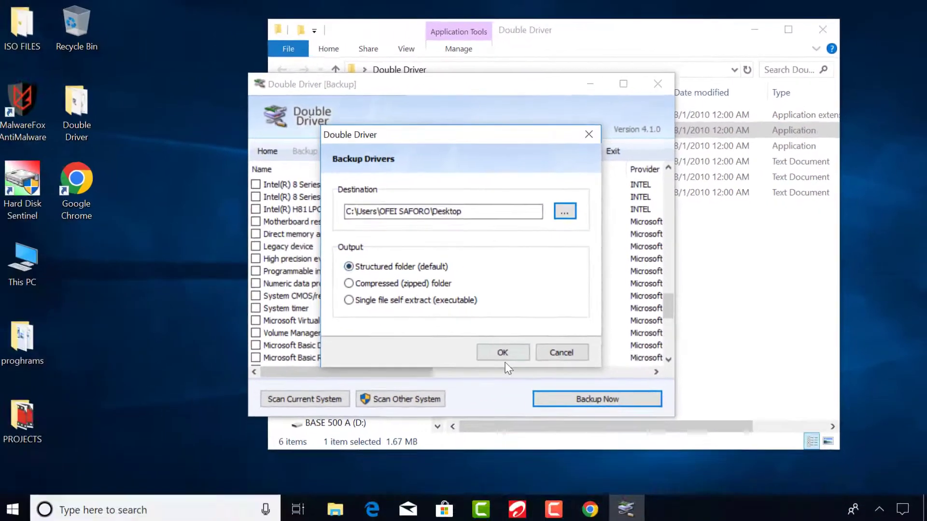
left_click(502, 352)
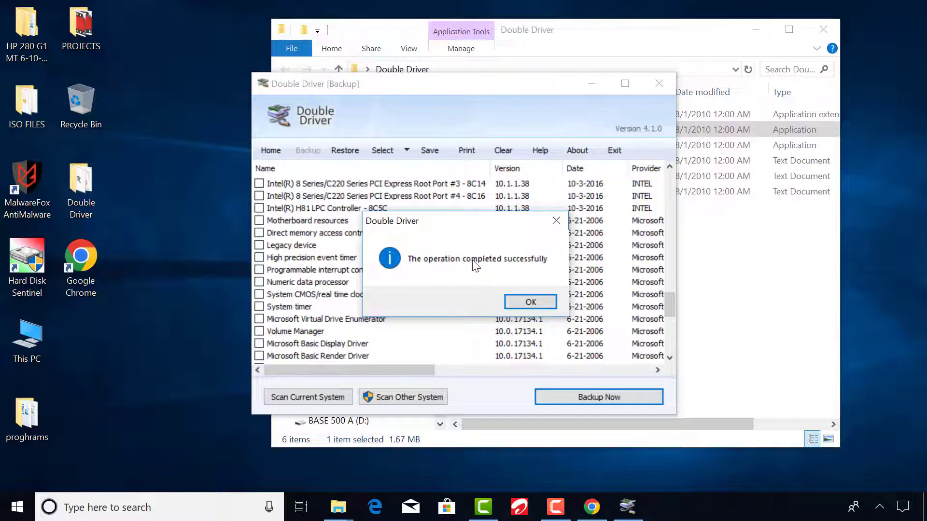
mouse_move(529, 301)
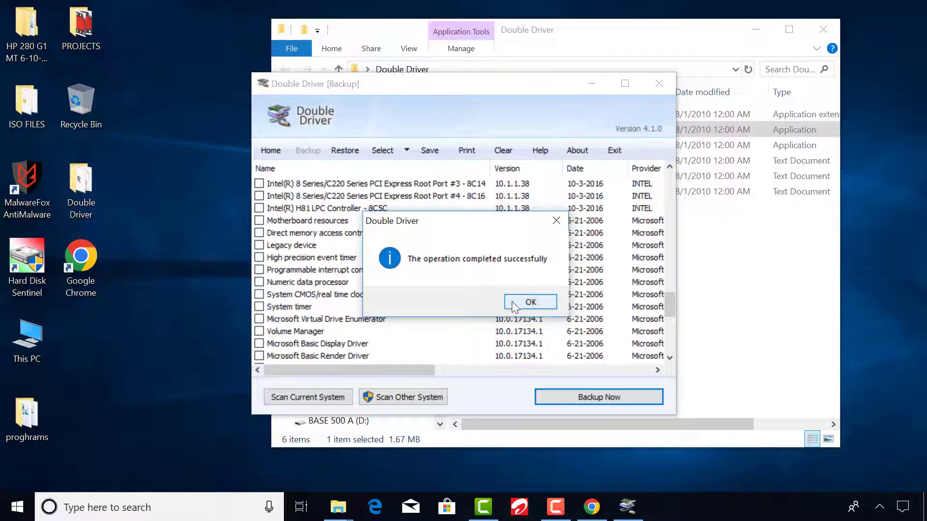
- Dismiss the 'operation completed successfully' backup message
left_click(529, 301)
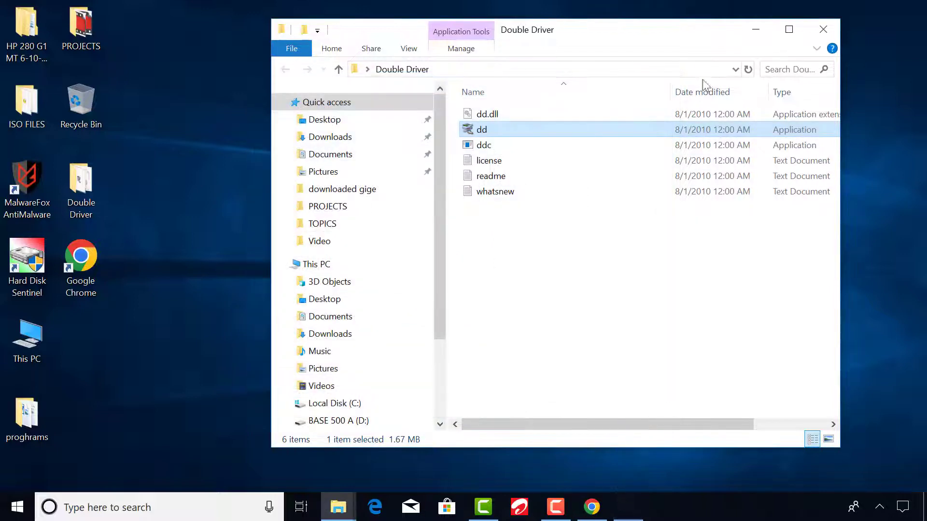
- Open the HP 280 G1 desktop folder to confirm its Display, MEDIA, System and WCH subfolders
left_click(823, 30)
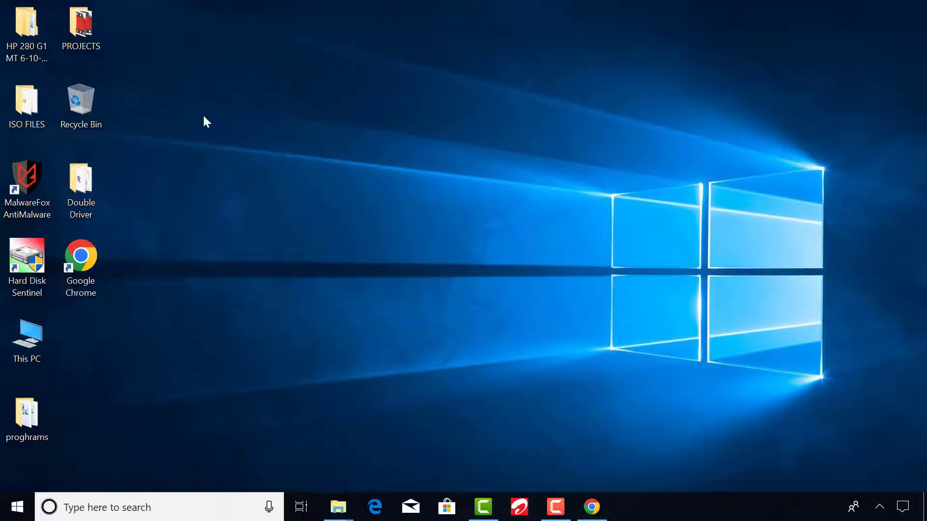
left_click(27, 29)
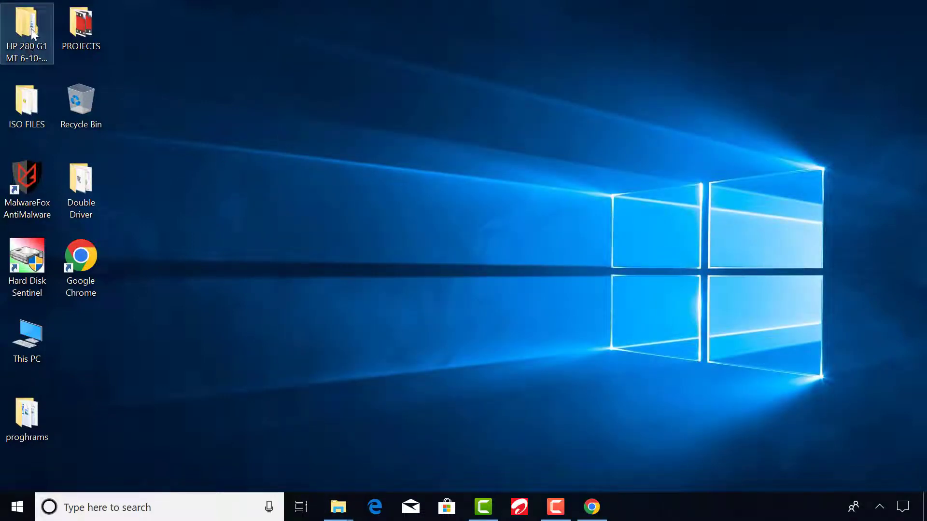
double_click(27, 32)
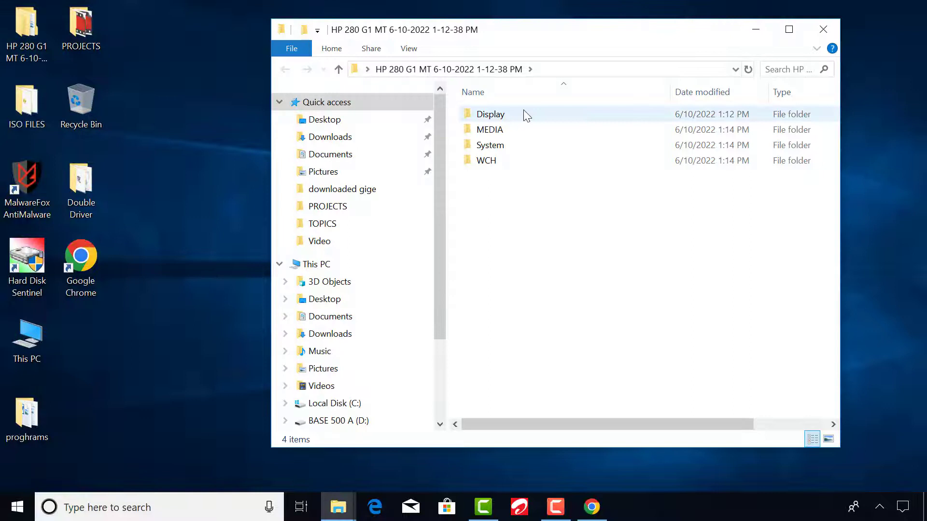
left_click(487, 160)
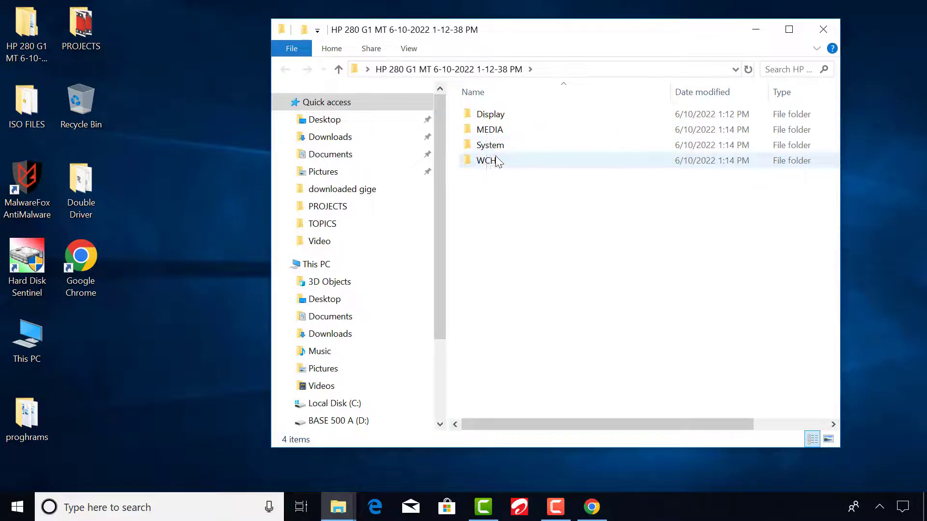
double_click(490, 114)
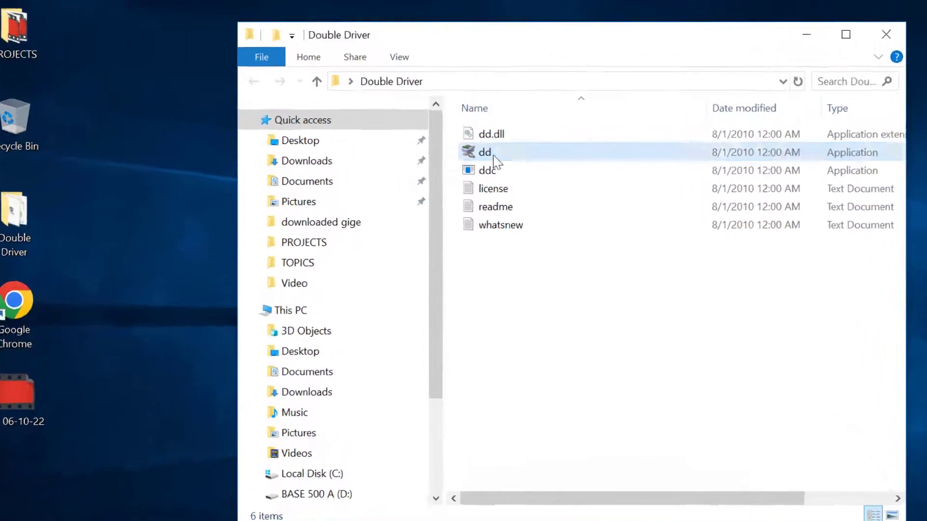
- Relaunch dd.exe as administrator and show its Restore page
double_click(485, 152)
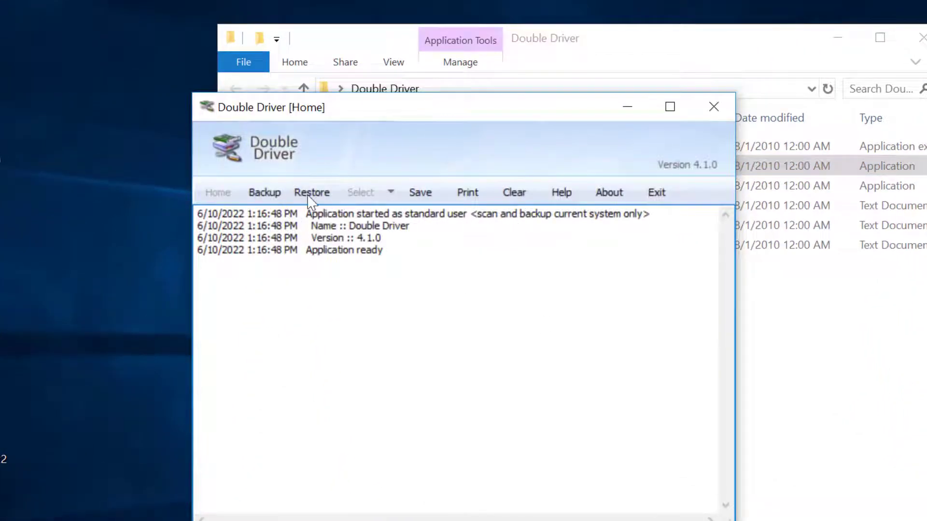
left_click(312, 192)
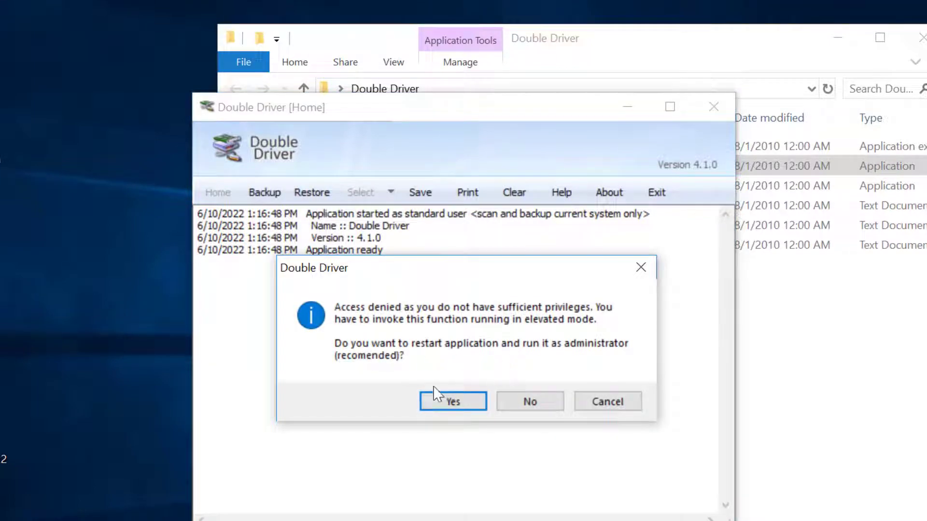
left_click(452, 401)
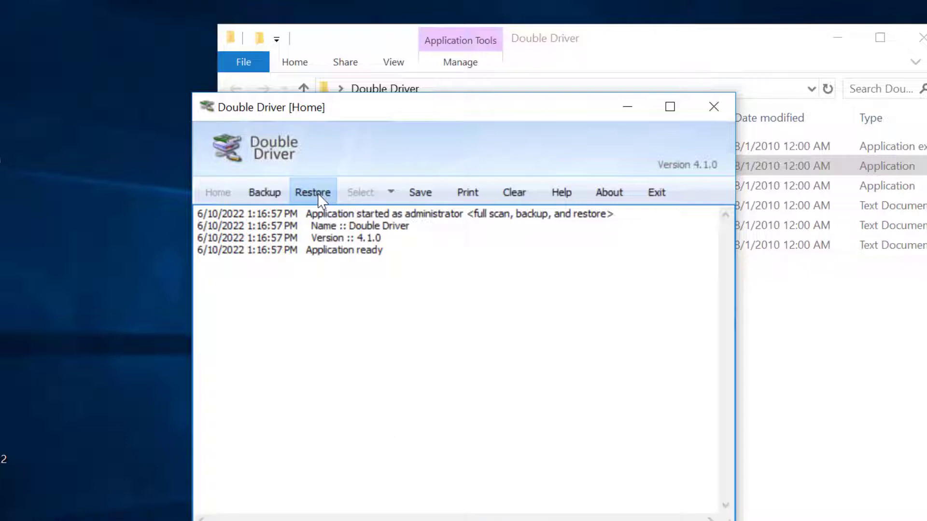
left_click(313, 192)
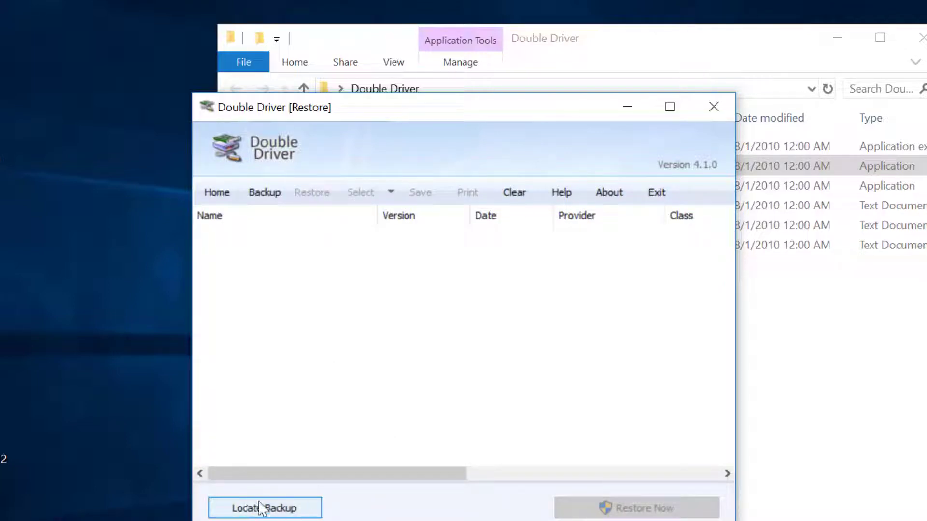
- Load the HP 280 G1 MT 6-10-2022 backup from the Desktop, listing six drivers
left_click(265, 508)
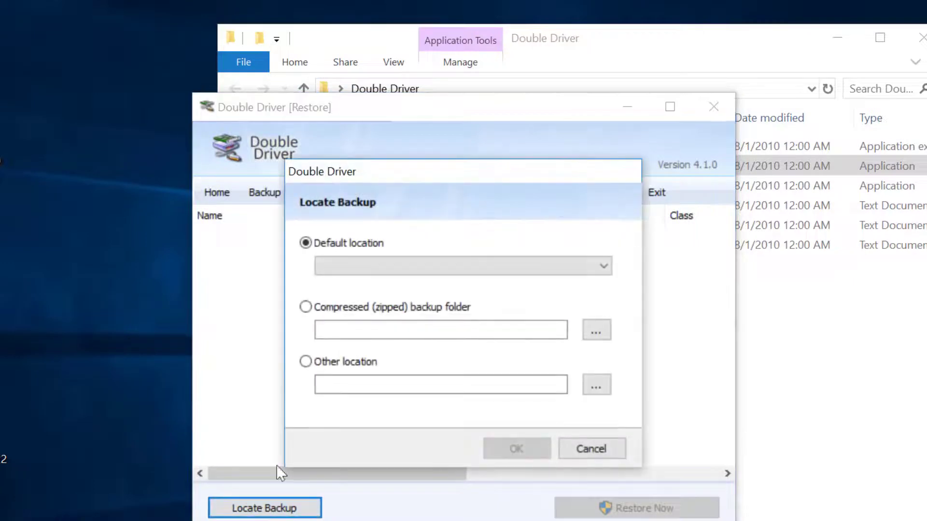
left_click(602, 266)
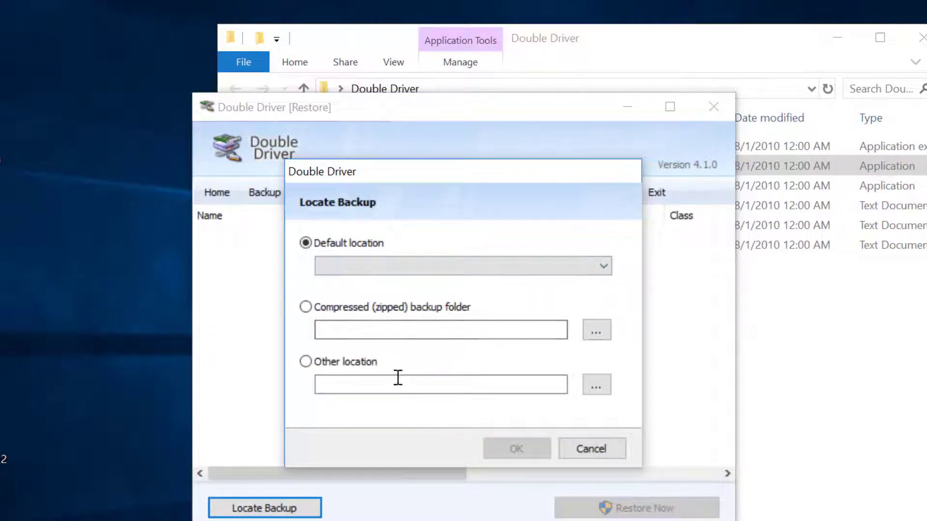
left_click(597, 385)
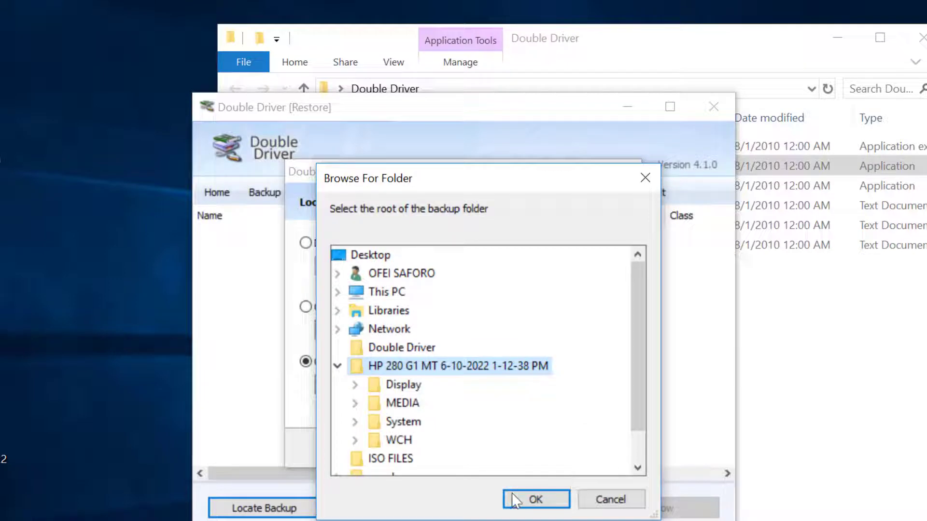
left_click(535, 500)
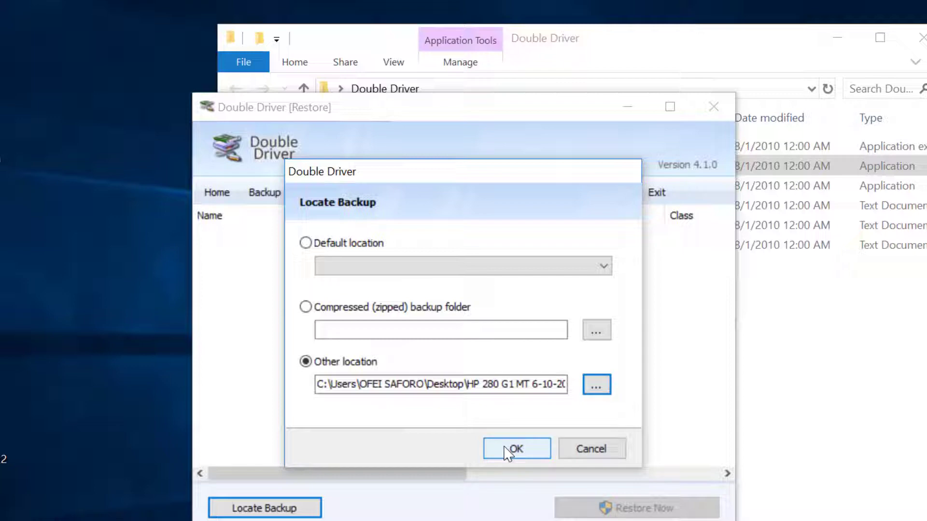
left_click(515, 449)
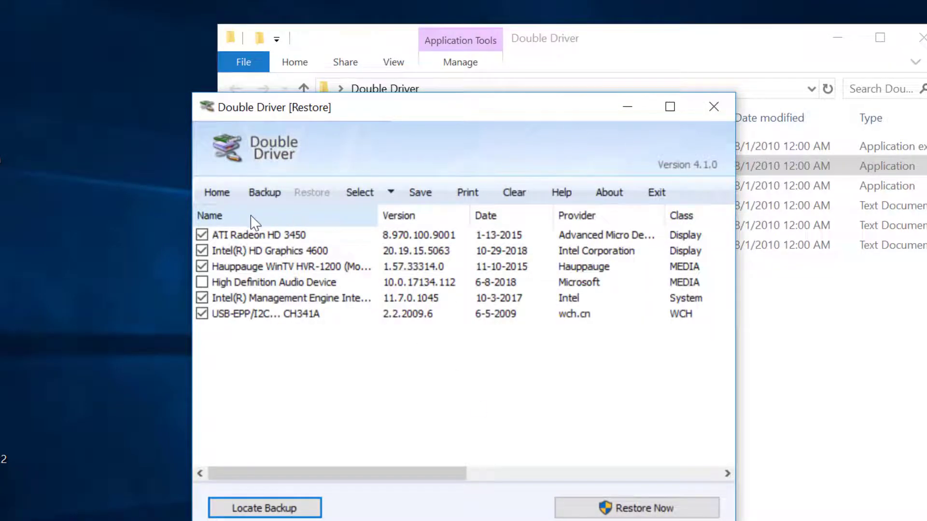
- Include High Definition Audio Device with the other five drivers and confirm Restore Now
left_click(202, 283)
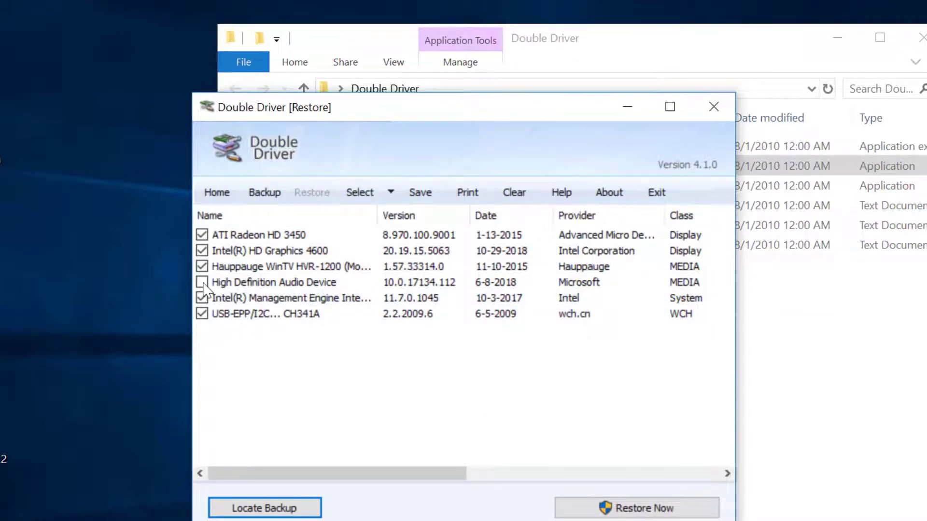
left_click(202, 282)
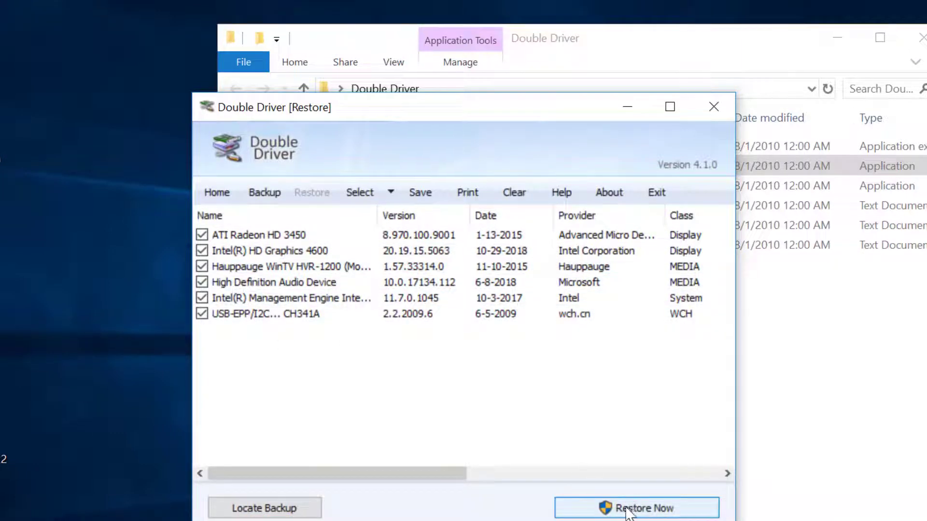
left_click(636, 509)
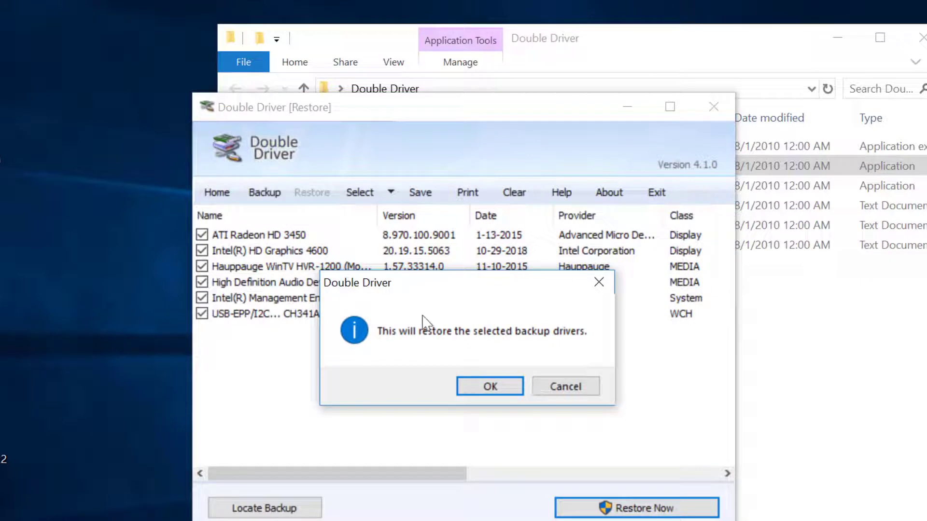
mouse_move(486, 381)
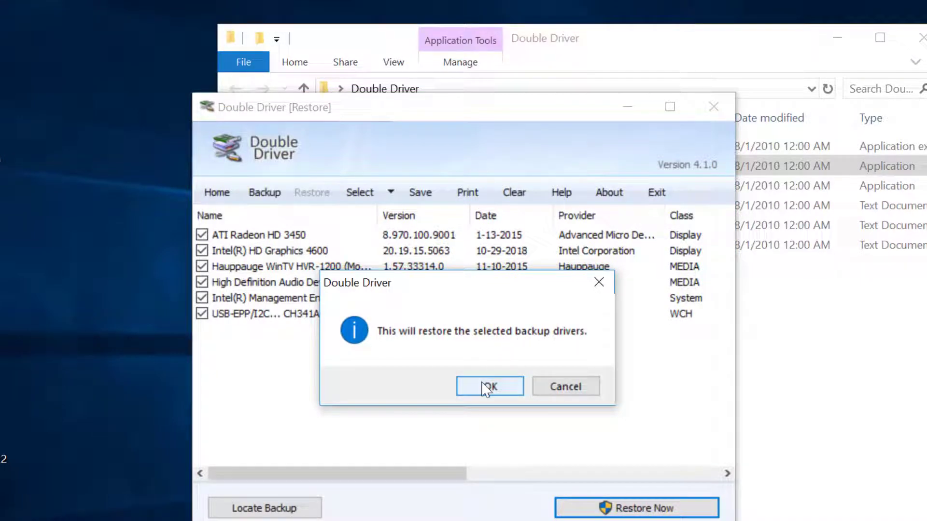
left_click(487, 386)
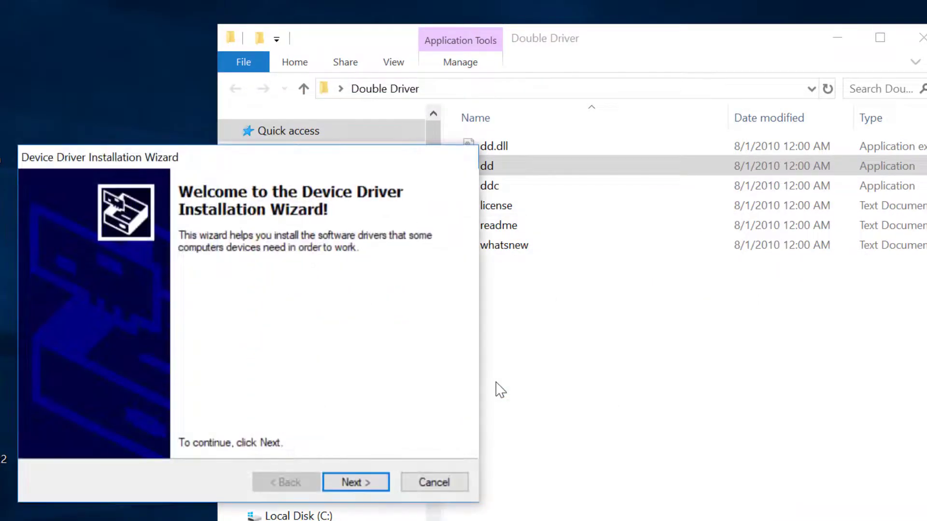
- Run the Device Driver Installation Wizard through to Finish, then close Double Driver
left_click(355, 482)
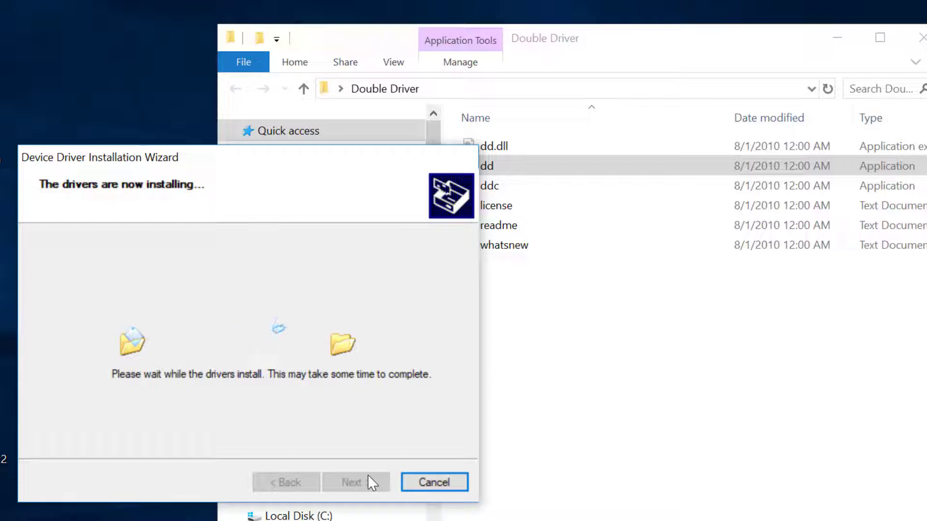
mouse_move(383, 484)
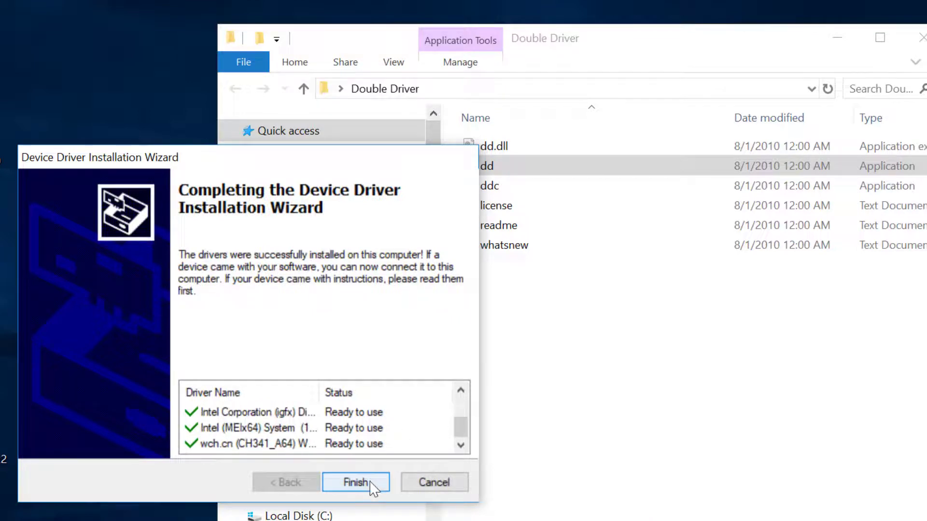
left_click(356, 482)
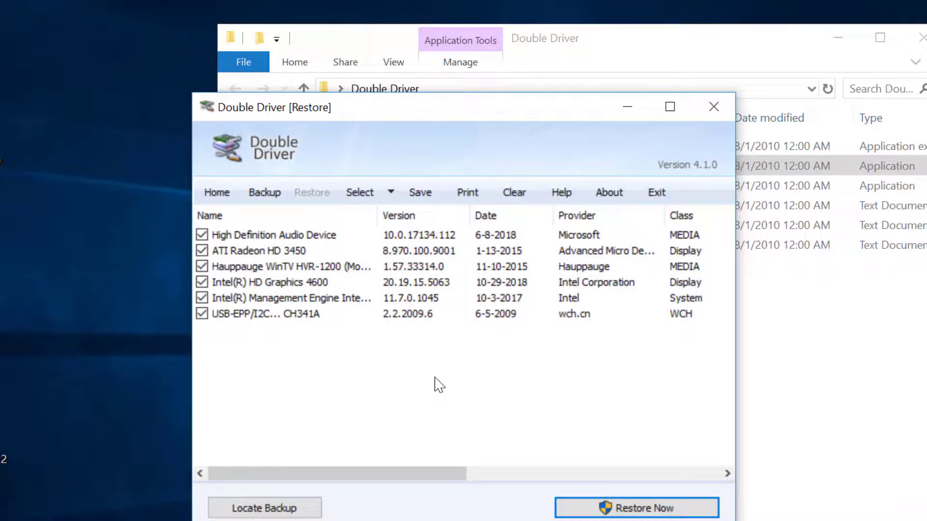
mouse_move(714, 107)
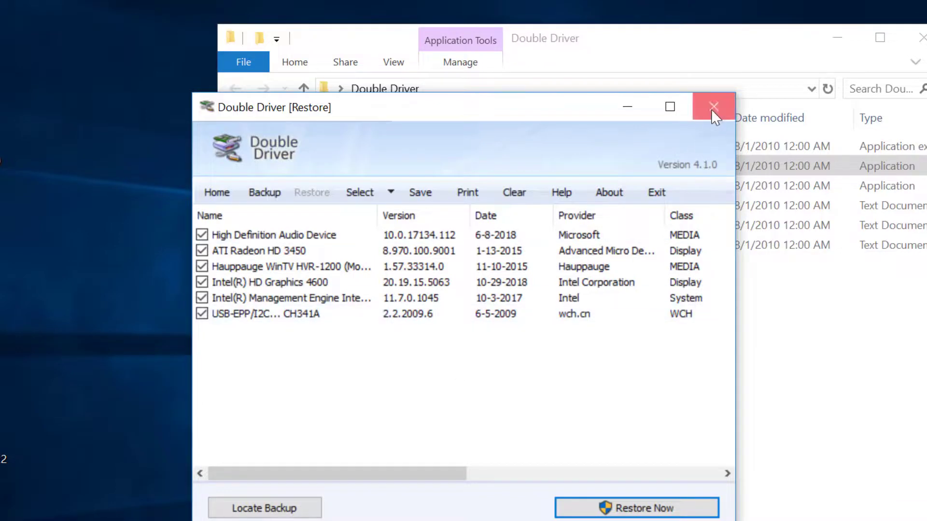
left_click(714, 107)
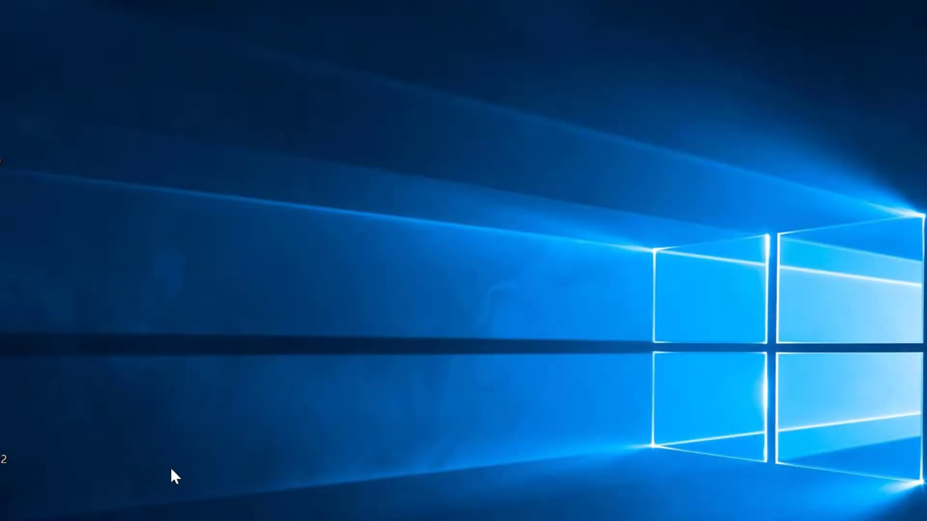